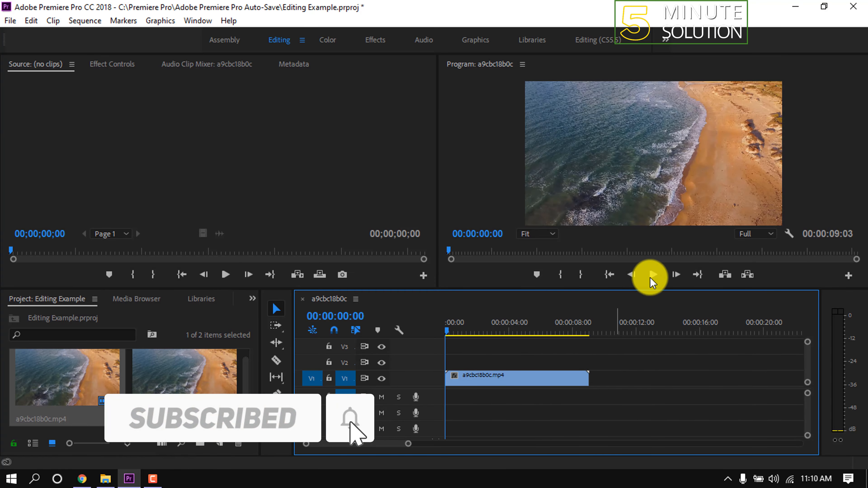
Step: Preview the beach drone footage in the Program Monitor, stopping around 00:00:01:01
{"action": "left_click", "coordinate": [653, 275]}
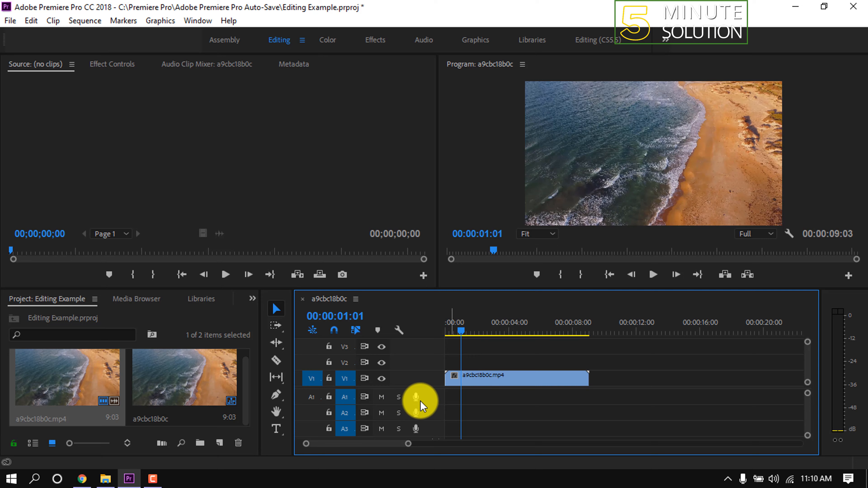
{"action": "mouse_move", "coordinate": [433, 404]}
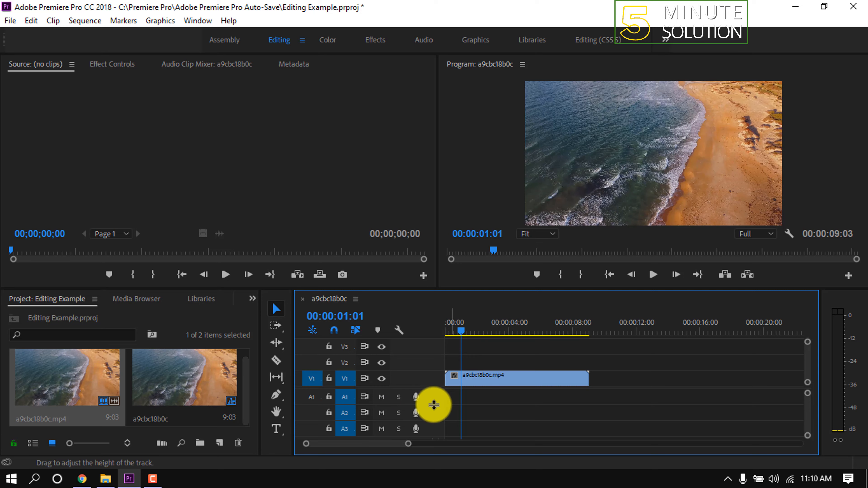
{"action": "mouse_move", "coordinate": [420, 403]}
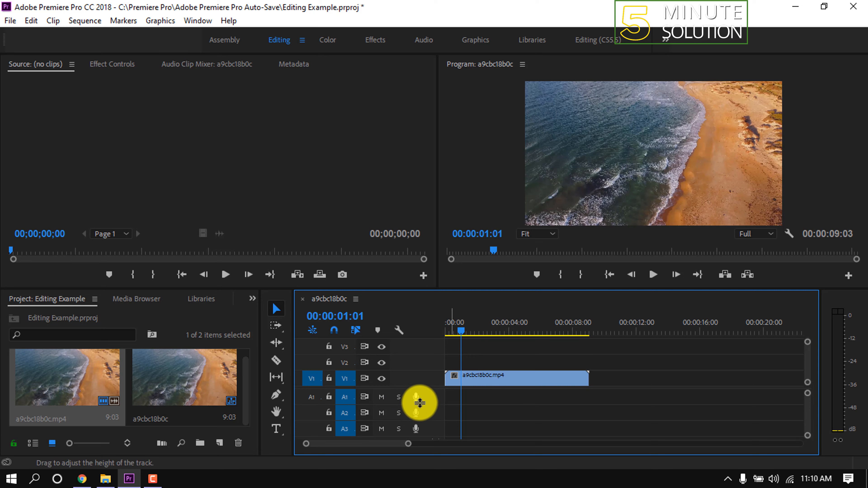
{"action": "mouse_move", "coordinate": [429, 402]}
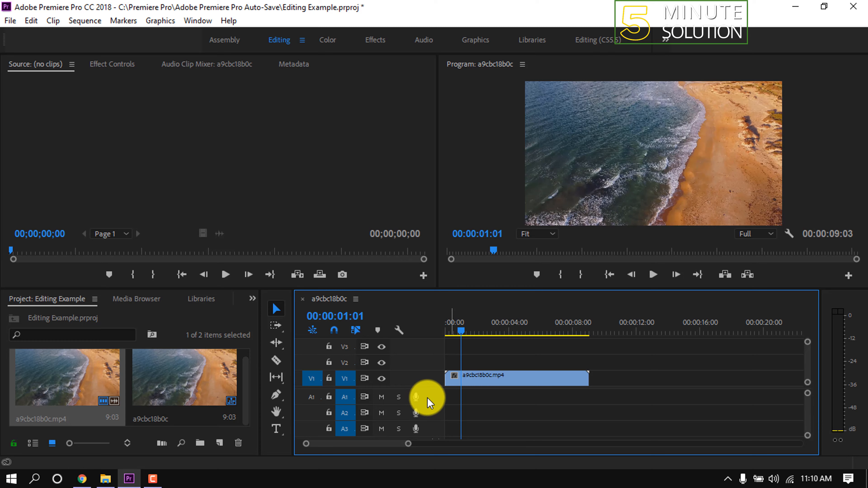
{"action": "right_click", "coordinate": [429, 403]}
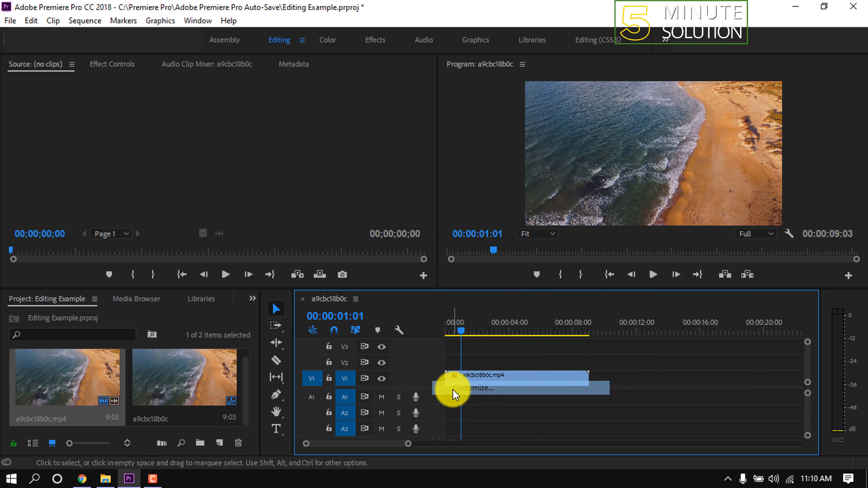
{"action": "left_click", "coordinate": [473, 388]}
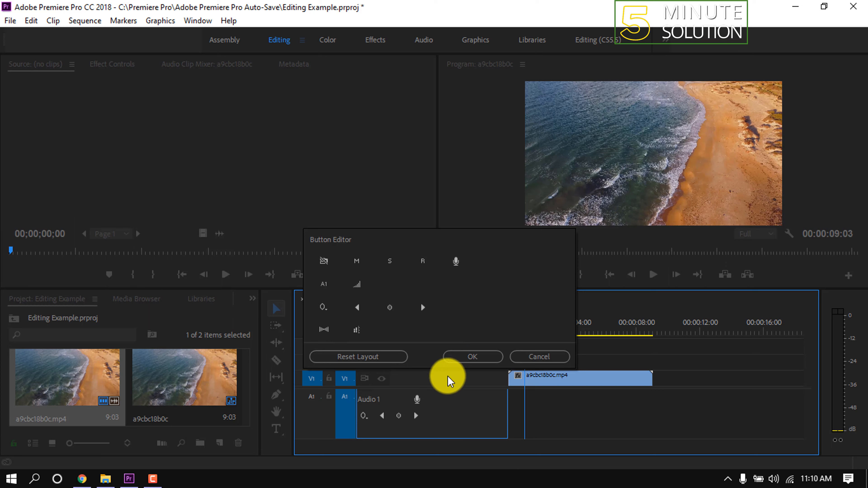
{"action": "left_click", "coordinate": [473, 356]}
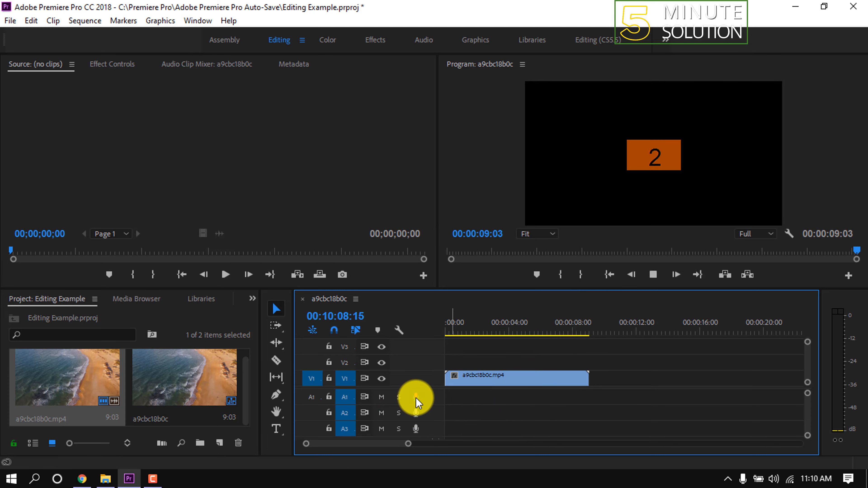
Step: Record a voice-over onto track A1 beneath the beach clip, producing Audio 1_1.wav
{"action": "left_click", "coordinate": [416, 397]}
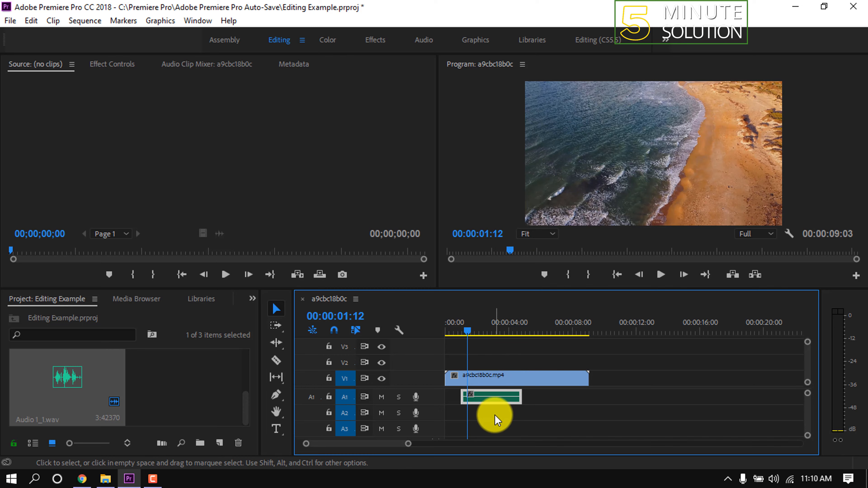
{"action": "left_click", "coordinate": [489, 397]}
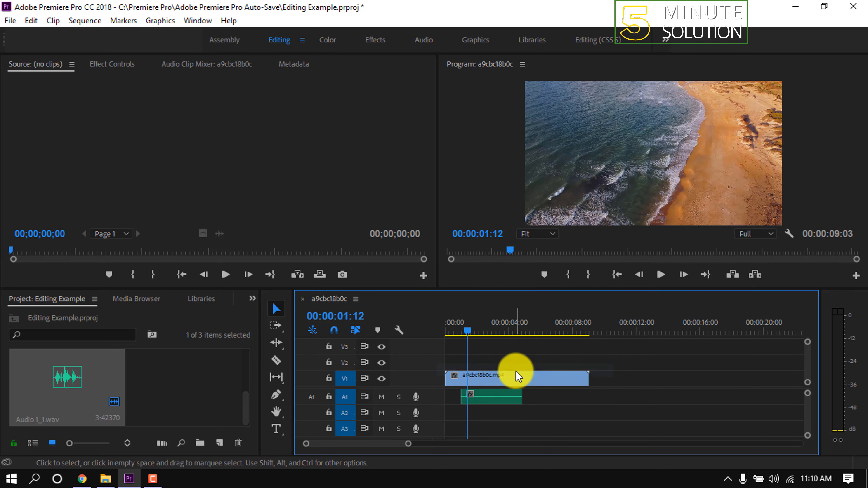
Step: Set the Audio 1 voice-over recording source to the Realtek microphone
{"action": "left_click", "coordinate": [430, 287]}
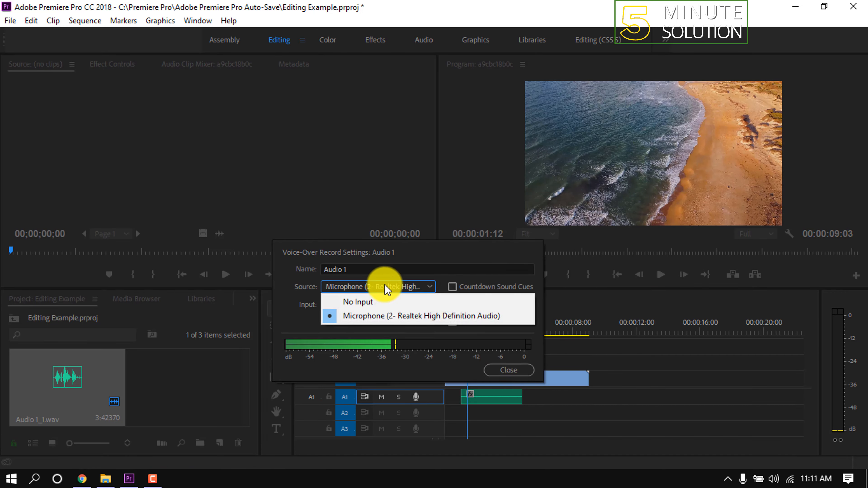
{"action": "left_click", "coordinate": [396, 316]}
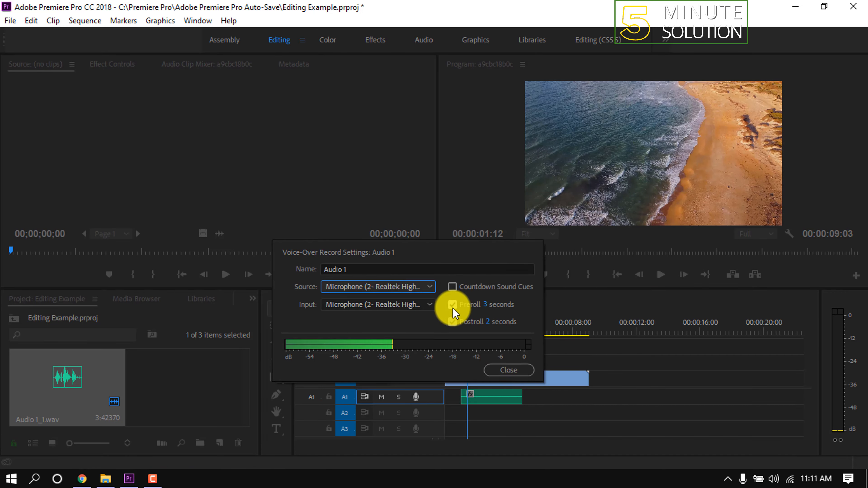